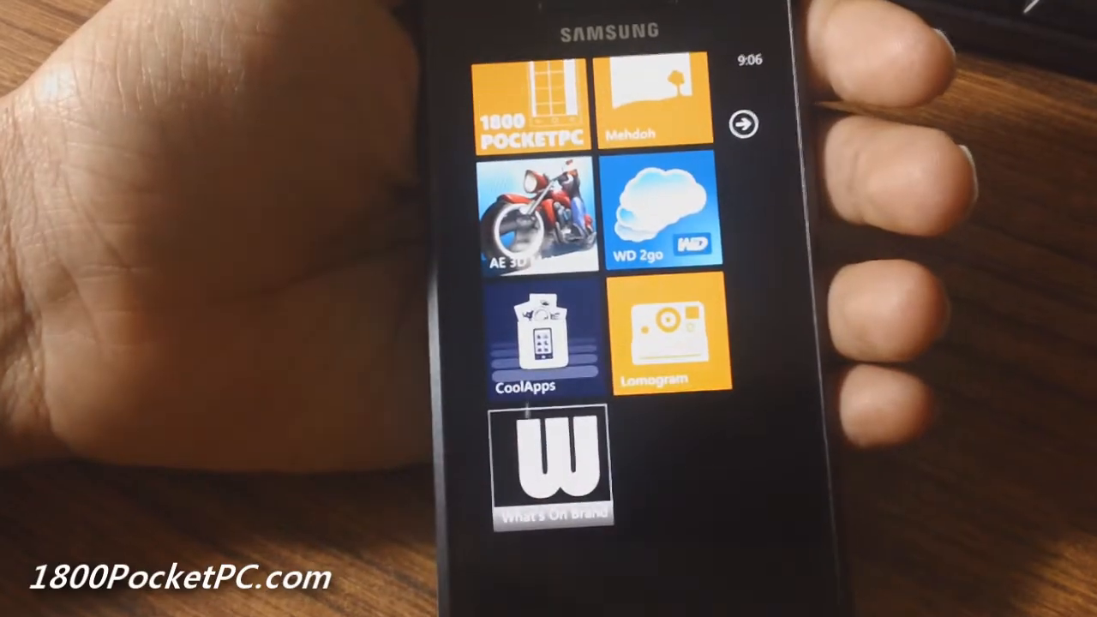
Launch CoolApps from its Start screen tile
click(529, 339)
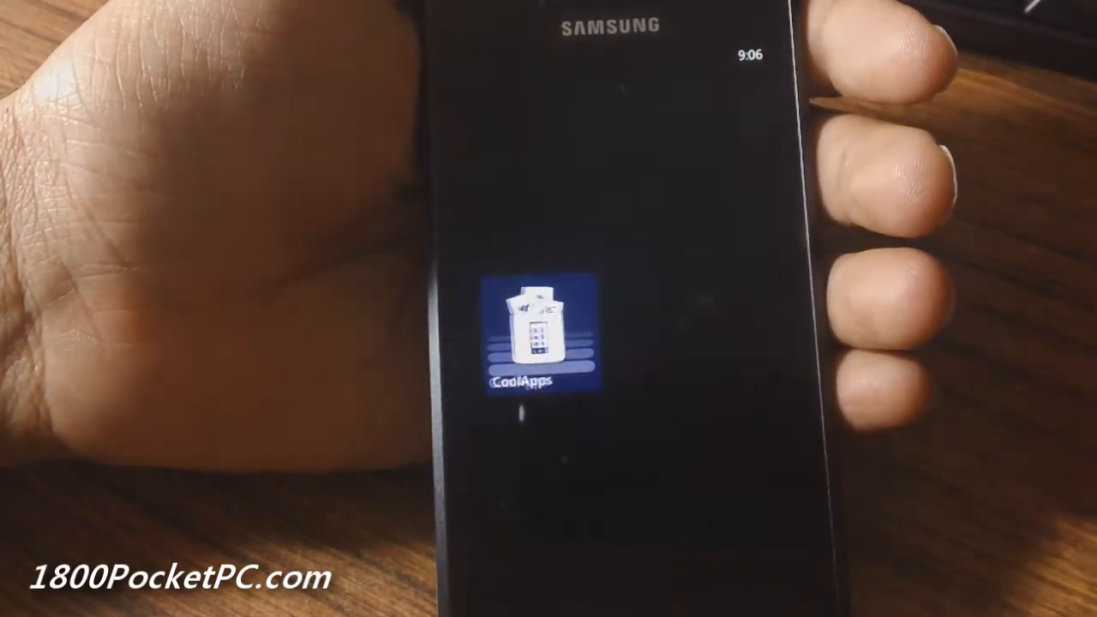
click(528, 335)
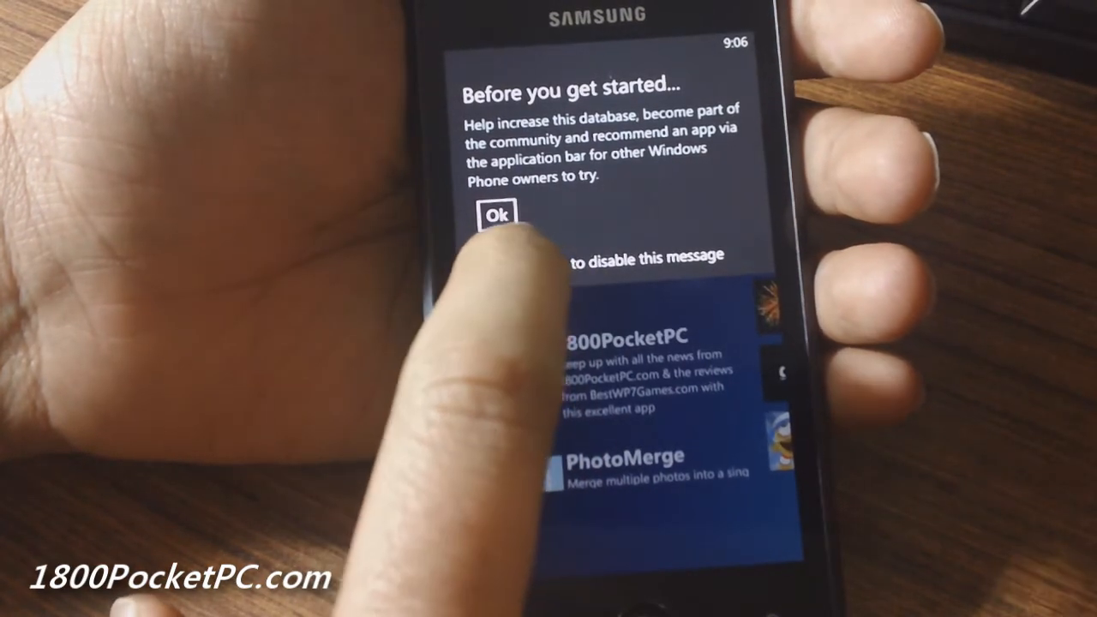
Dismiss the 'Before you get started' message with Ok
click(497, 215)
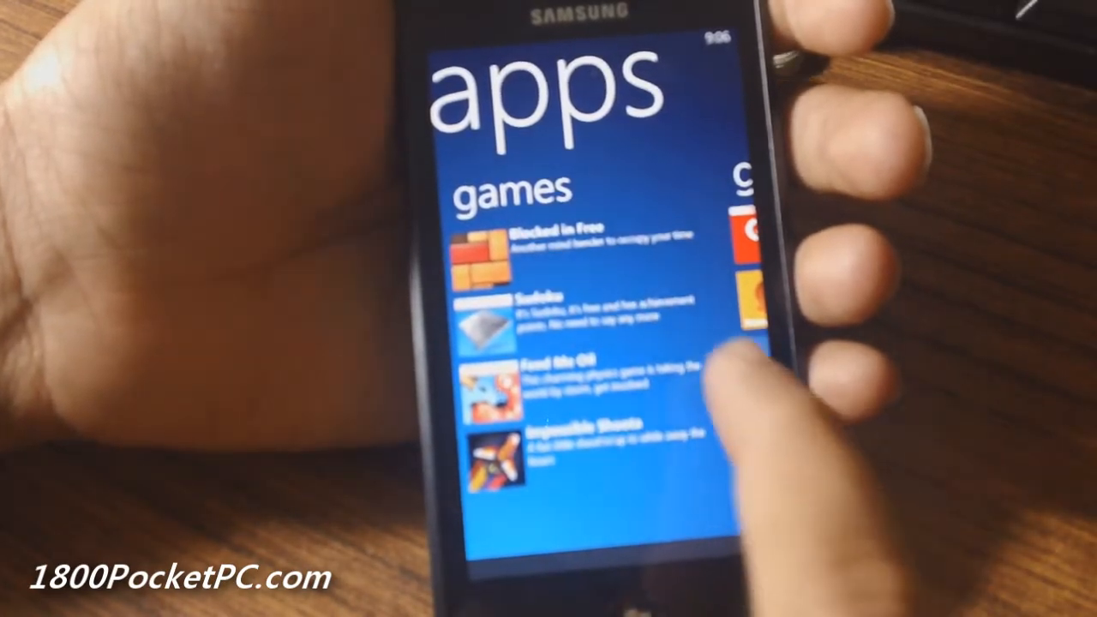
Swipe past the getting started section to reach the featured apps list
scroll(left, 3)
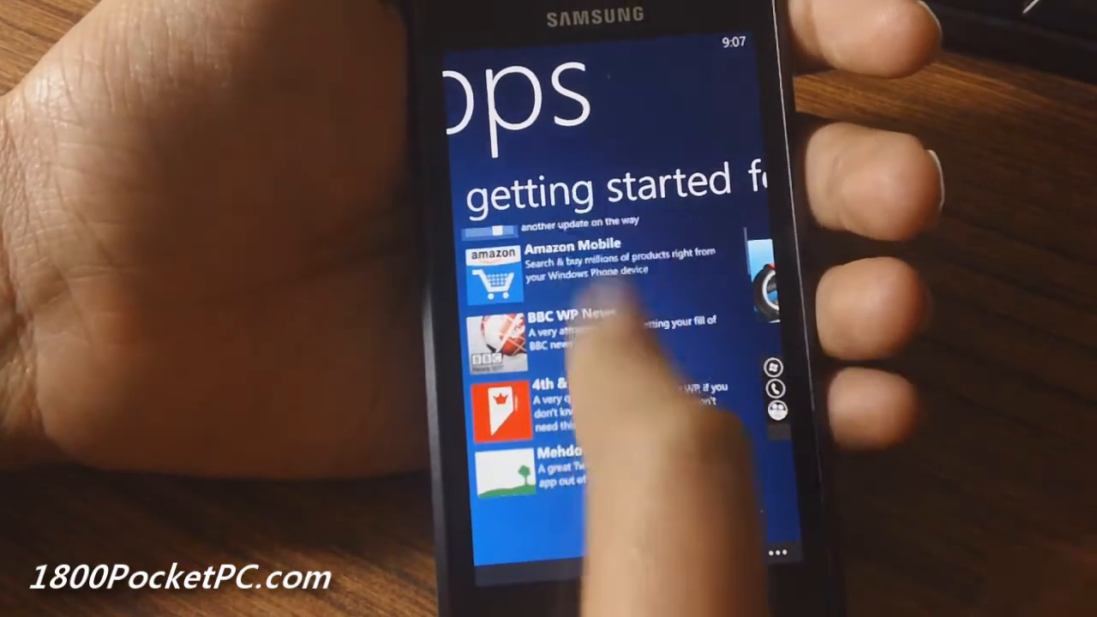
scroll(down, 3)
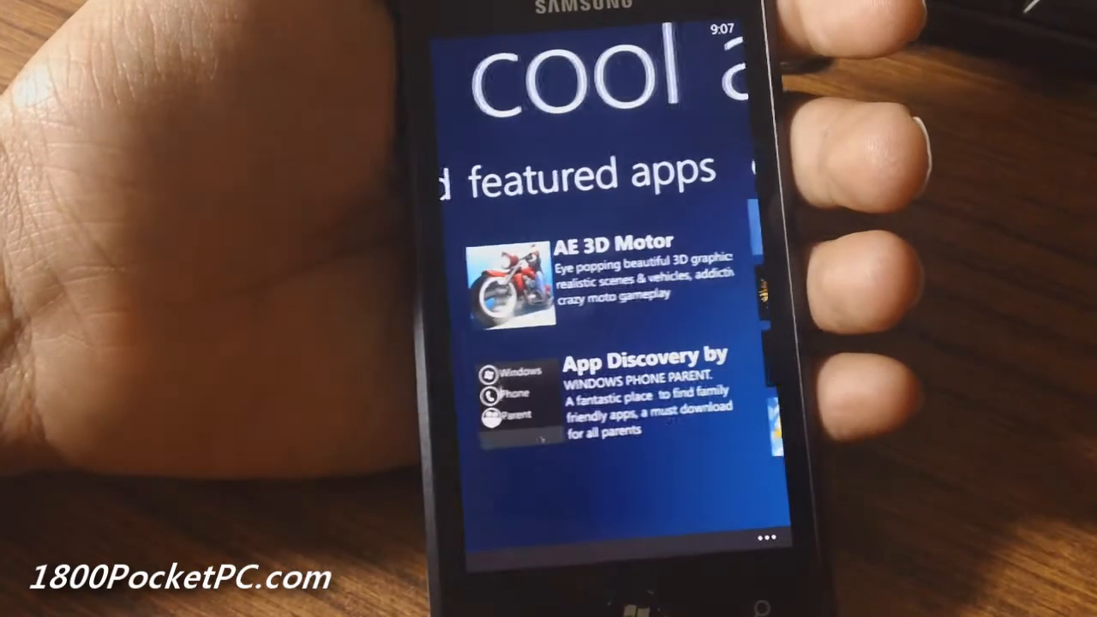
click(762, 536)
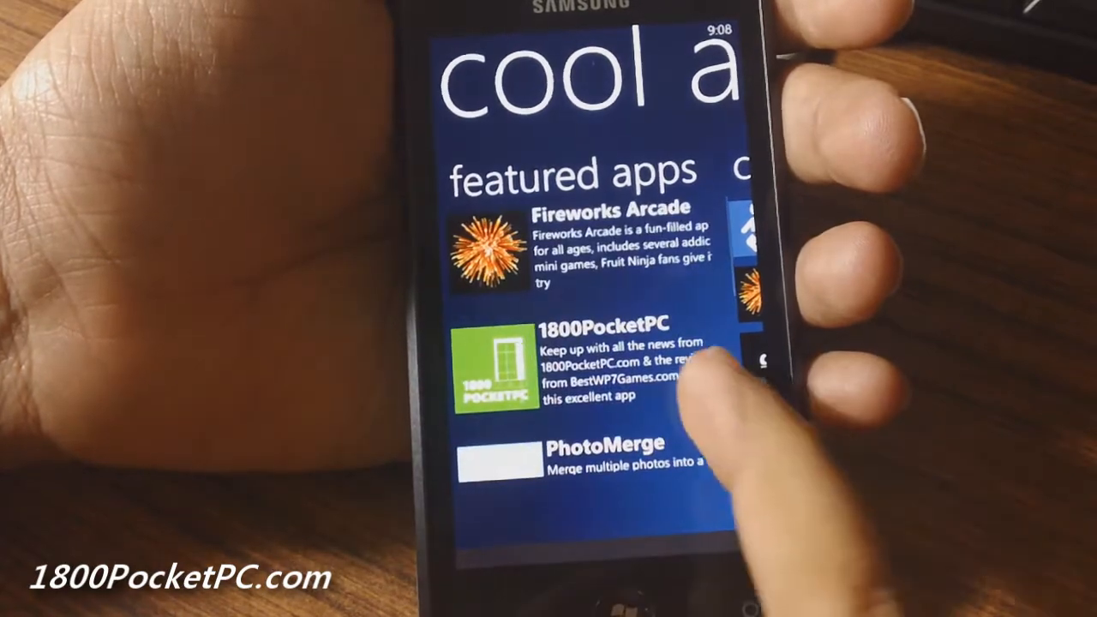
Swipe left through apps and games to reach getting started, listing RedLaser, CoolApps, Tip Calculator
scroll(left, 3)
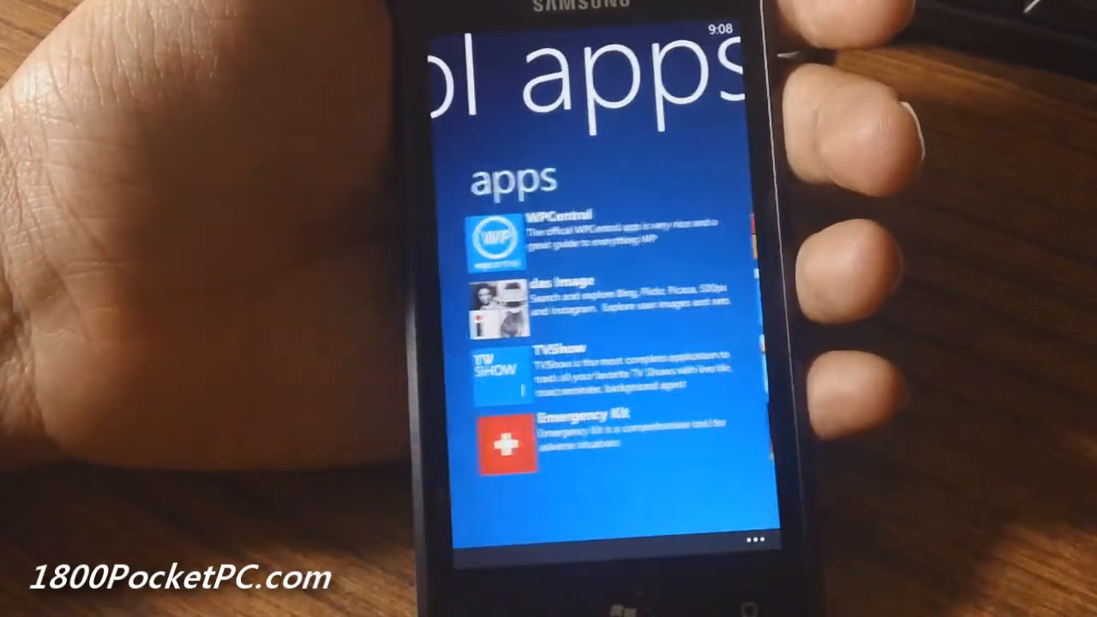
scroll(left, 3)
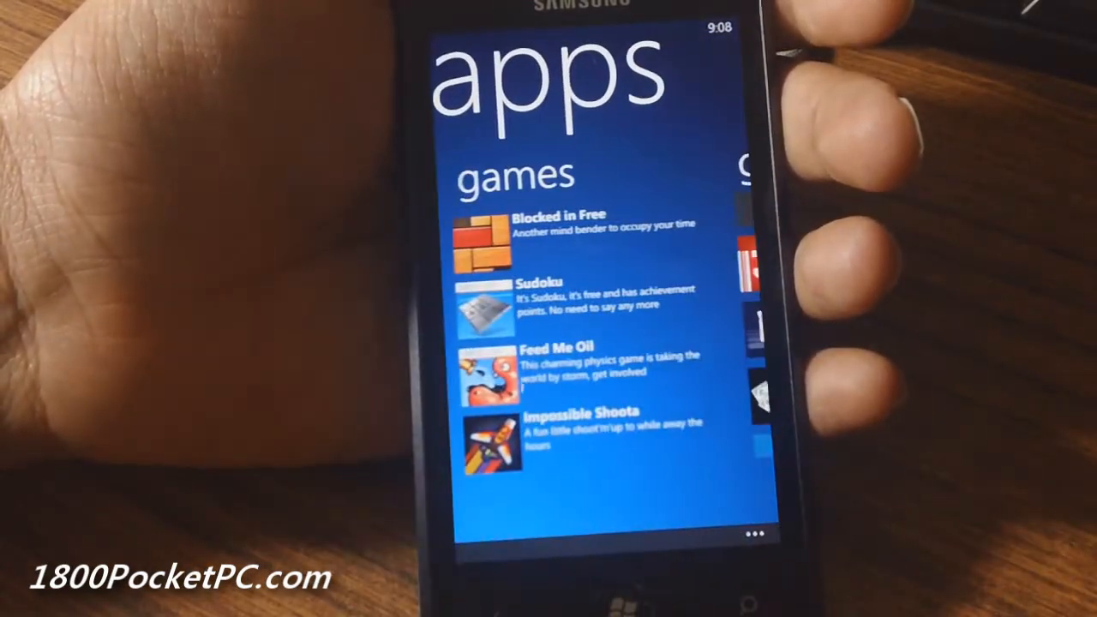
scroll(left, 3)
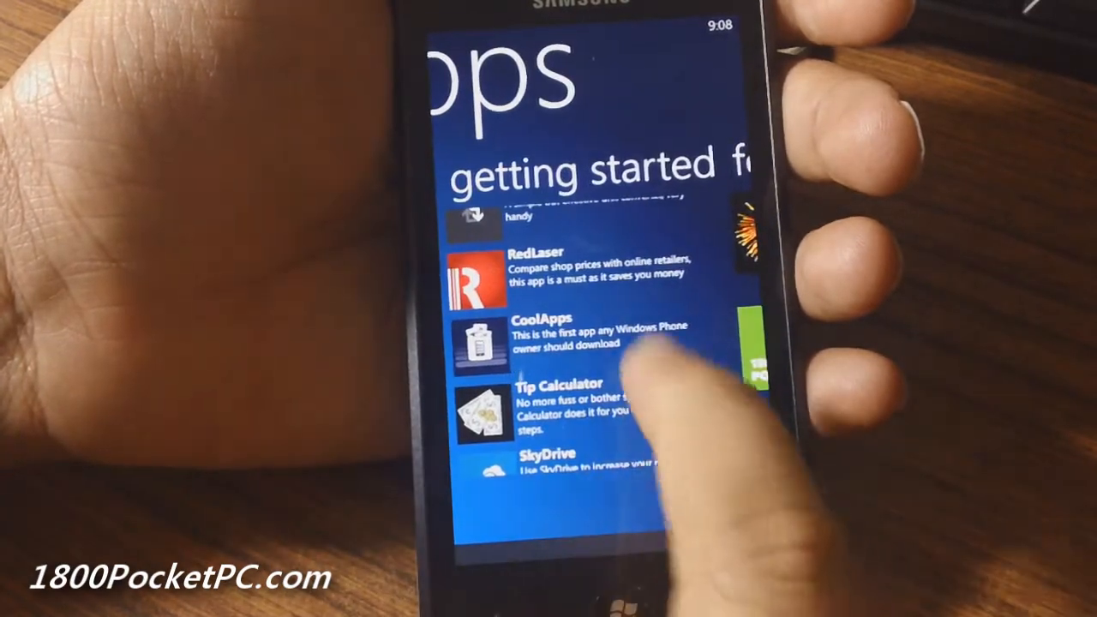